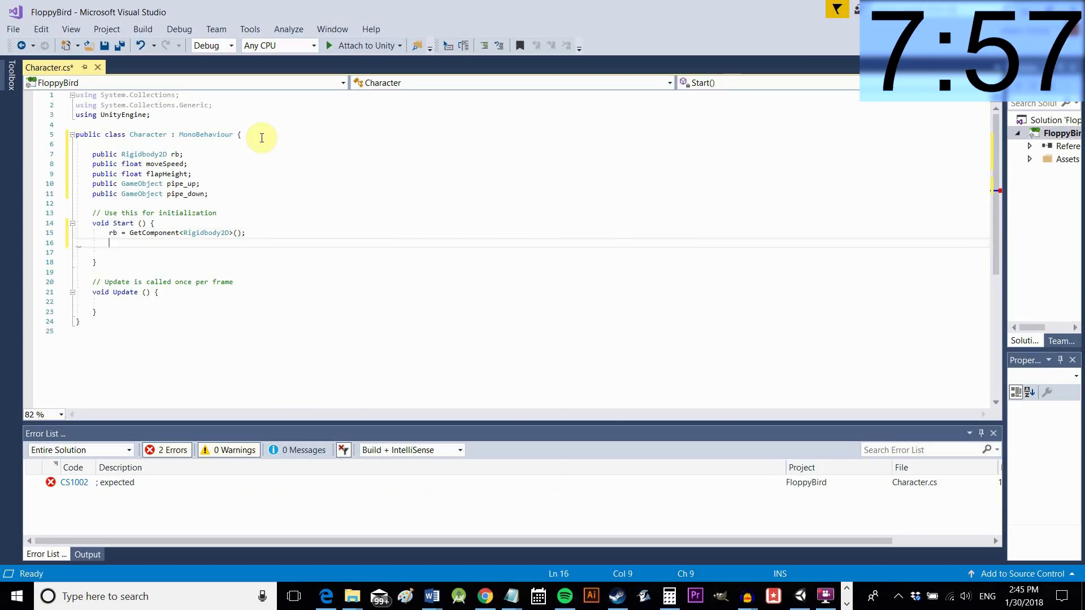
In Update, set rb.velocity to new Vector2(moveSpeed, rb.velocity.y)
type("rb.velocity")
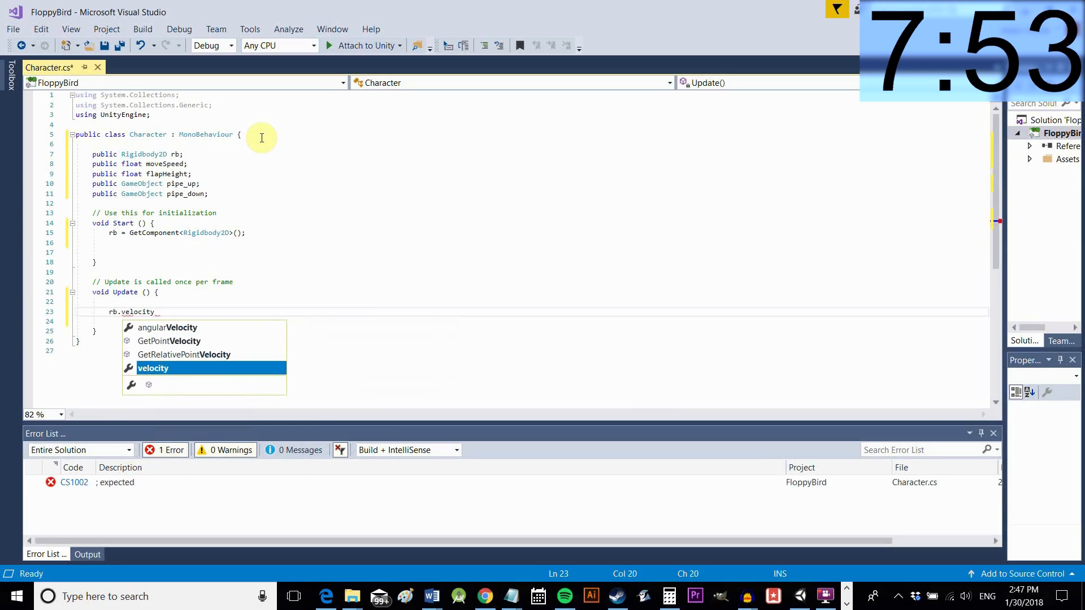
type("= new Vector2")
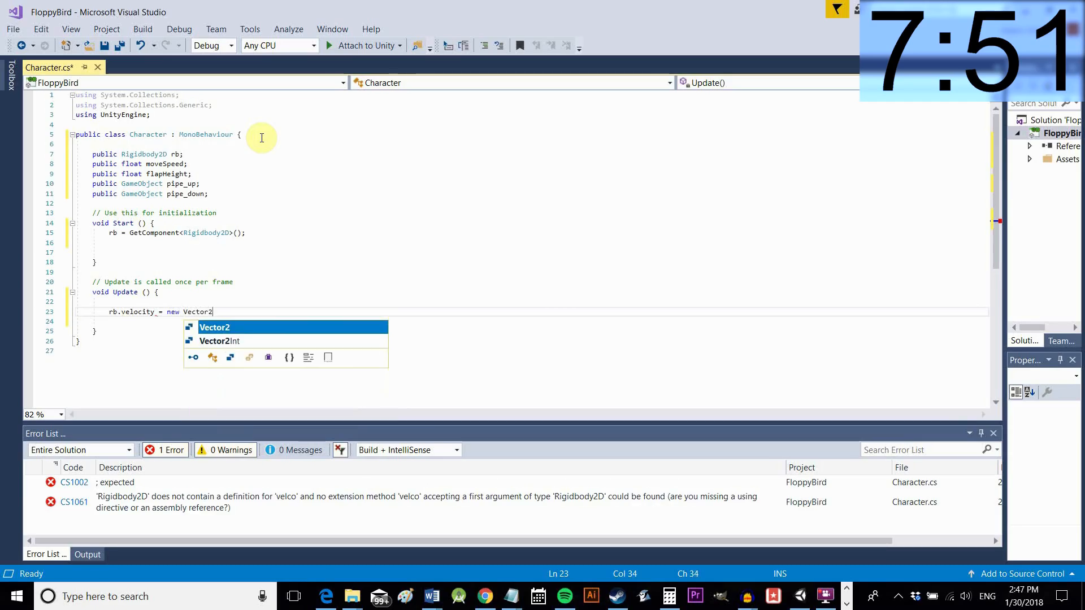
type("(moveSpeed, rb.v")
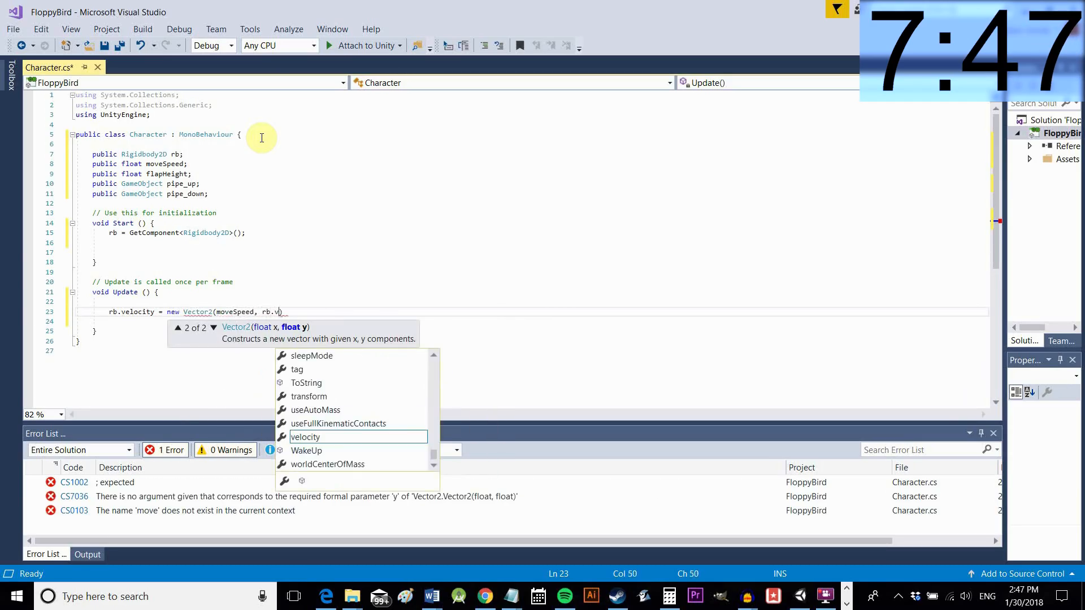
type("elocitu")
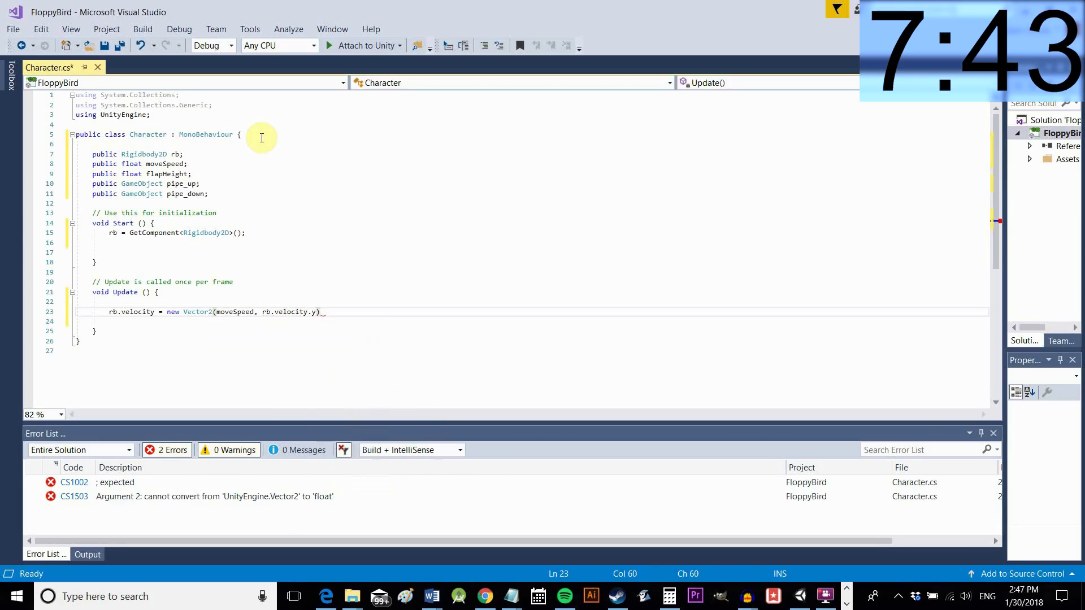
type(";")
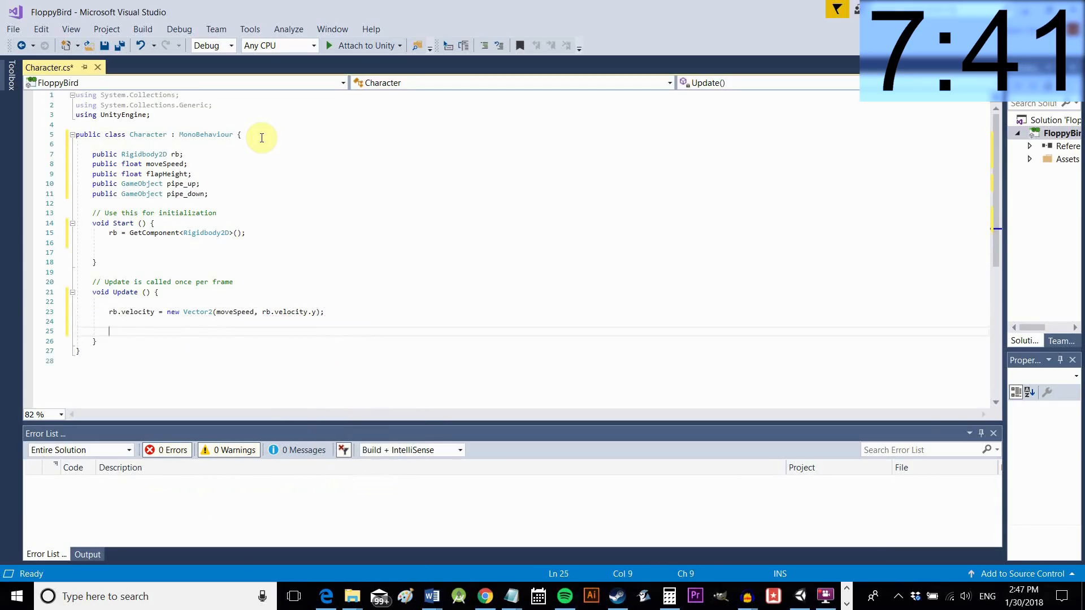
Add an Input.GetMouseButtonDown(0) check setting rb.velocity to new Vector2(rb.velocity.x, flapHeight)
type("if (Input.Get")
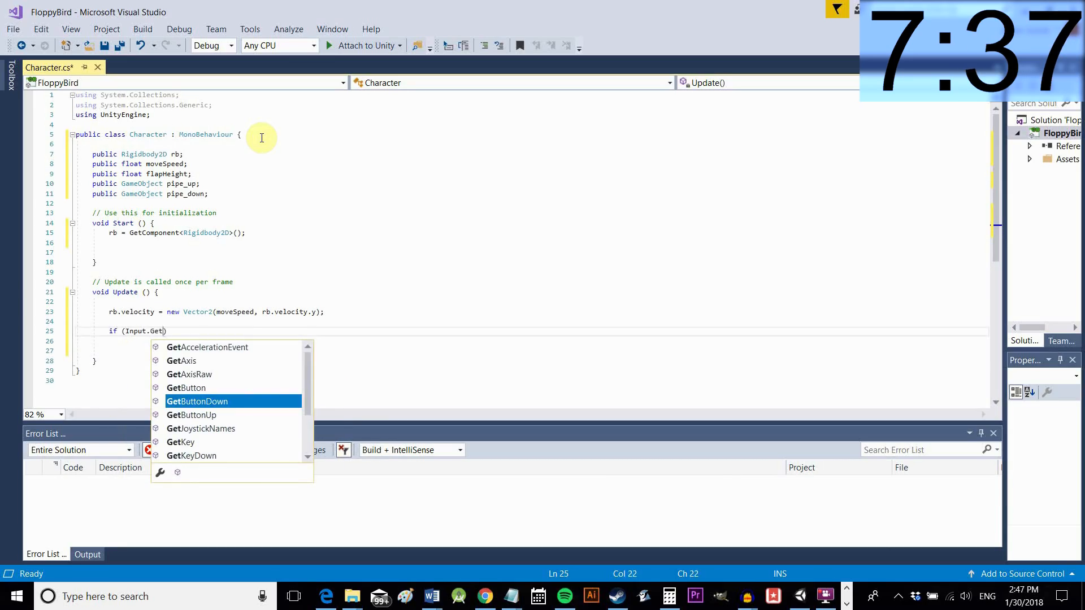
type("MouseButtonDown(0")
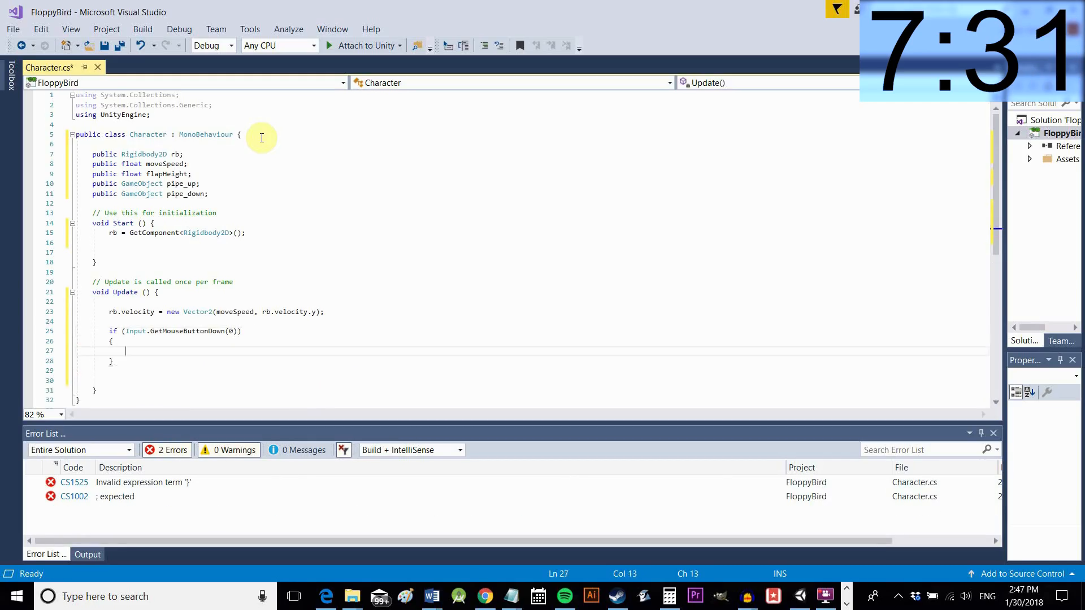
type("rb.velocity = new V")
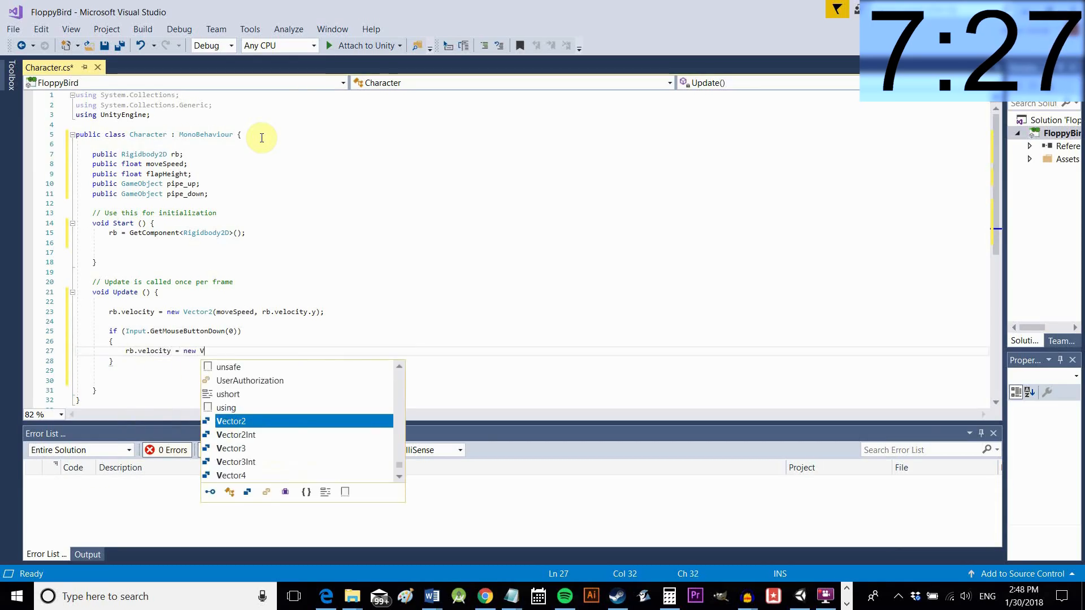
type("ector2(rb.")
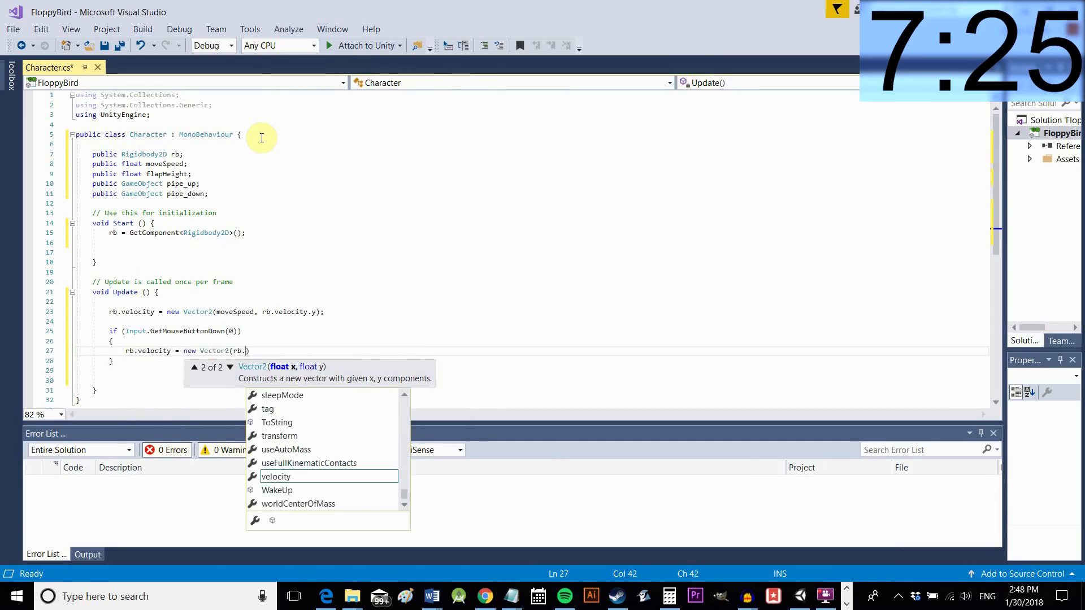
type("velocity.x, flapHeight")
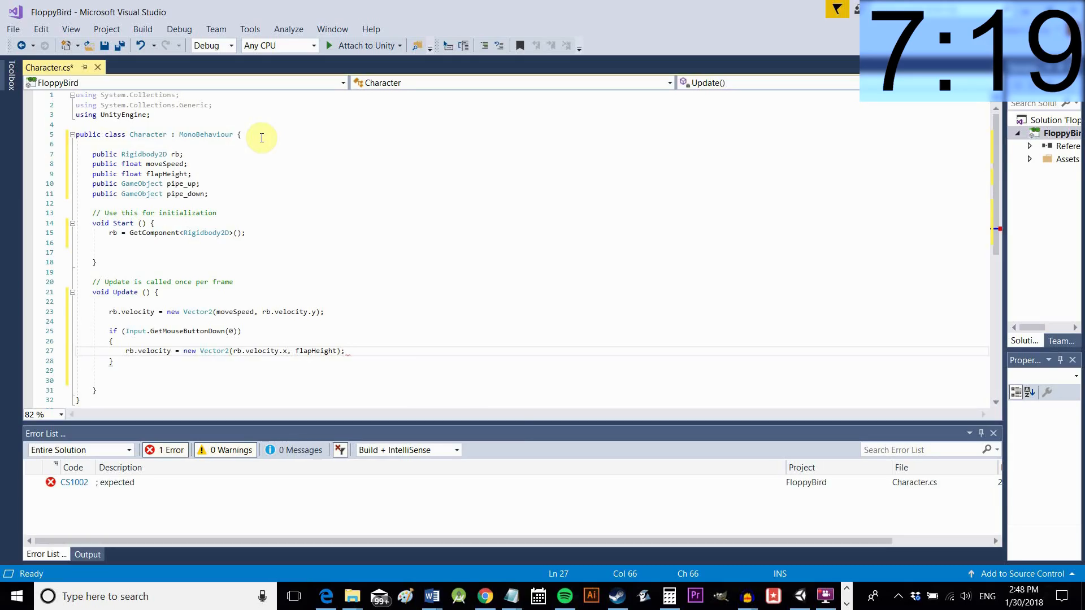
Call Death() when transform.position.y exceeds 18 or drops below -19, closing Update
type("if")
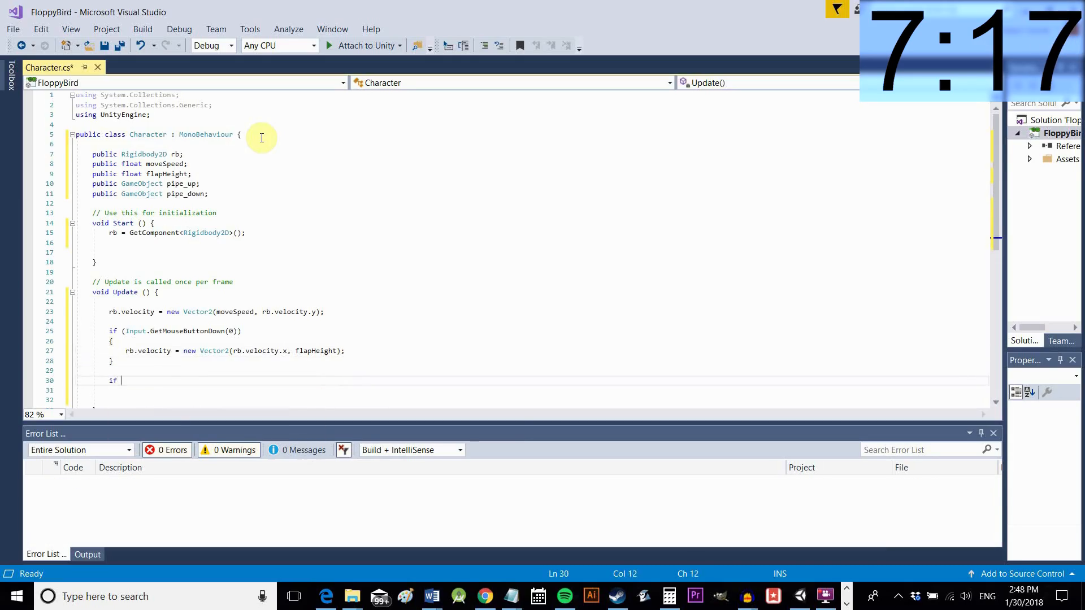
type("(transform.position.y <")
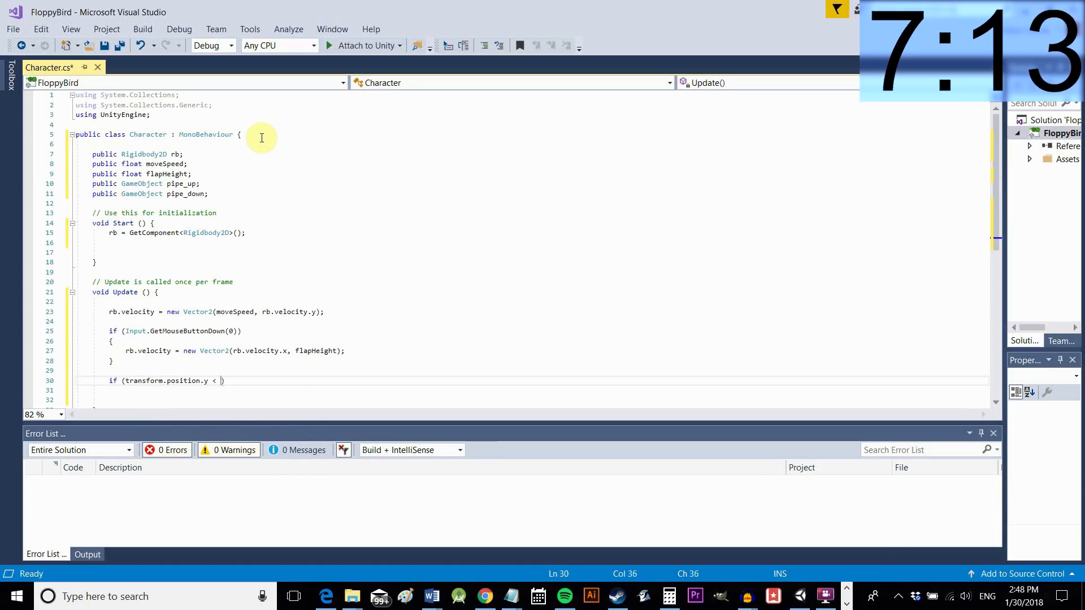
type("> 18)")
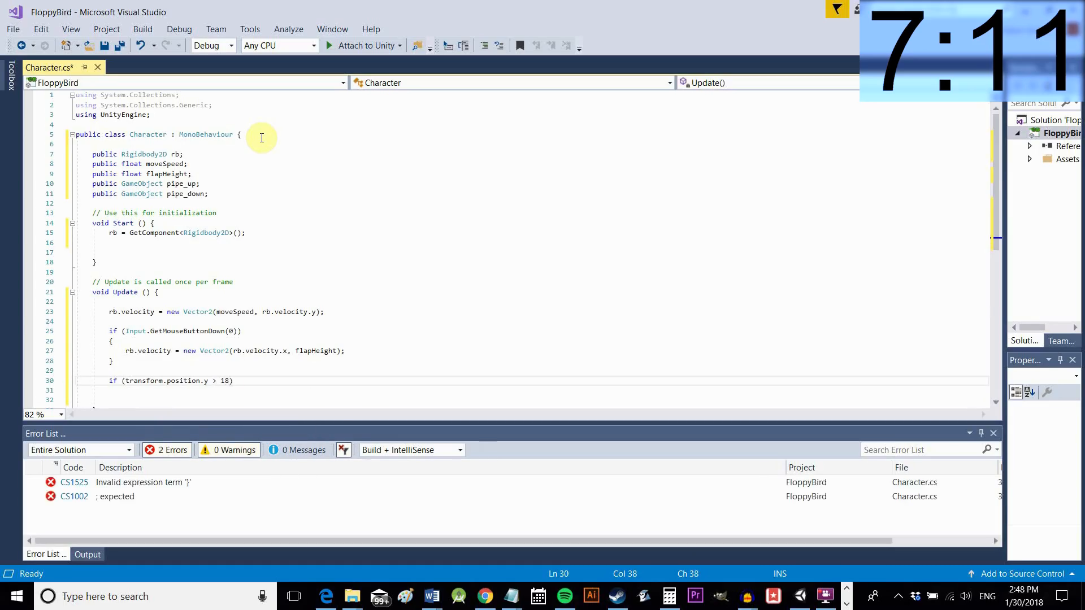
type("|| transform.position.")
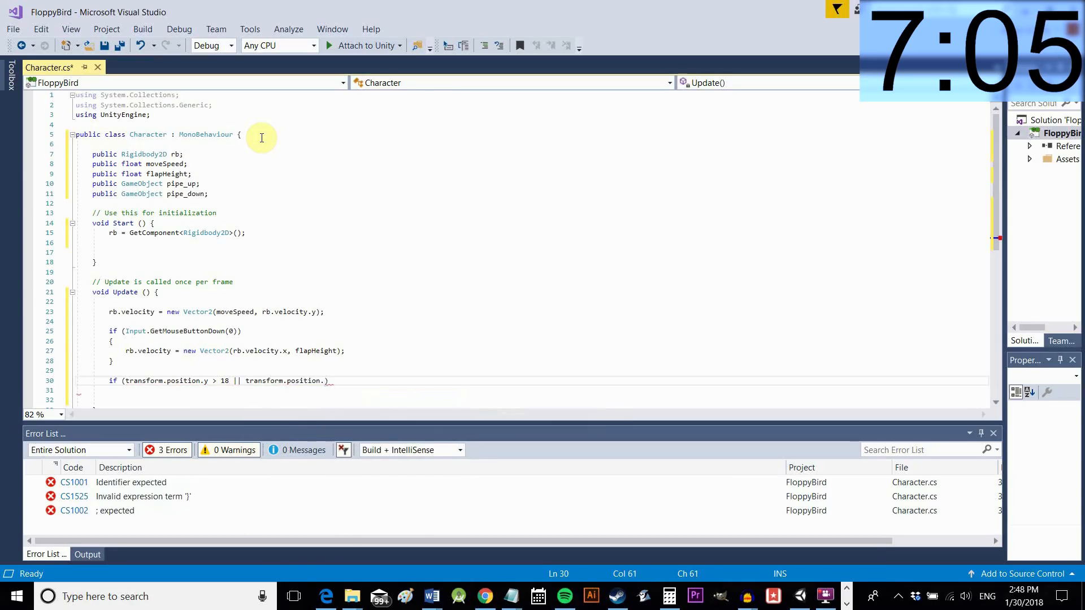
type("y < -19)")
left_click(531, 391)
type("{")
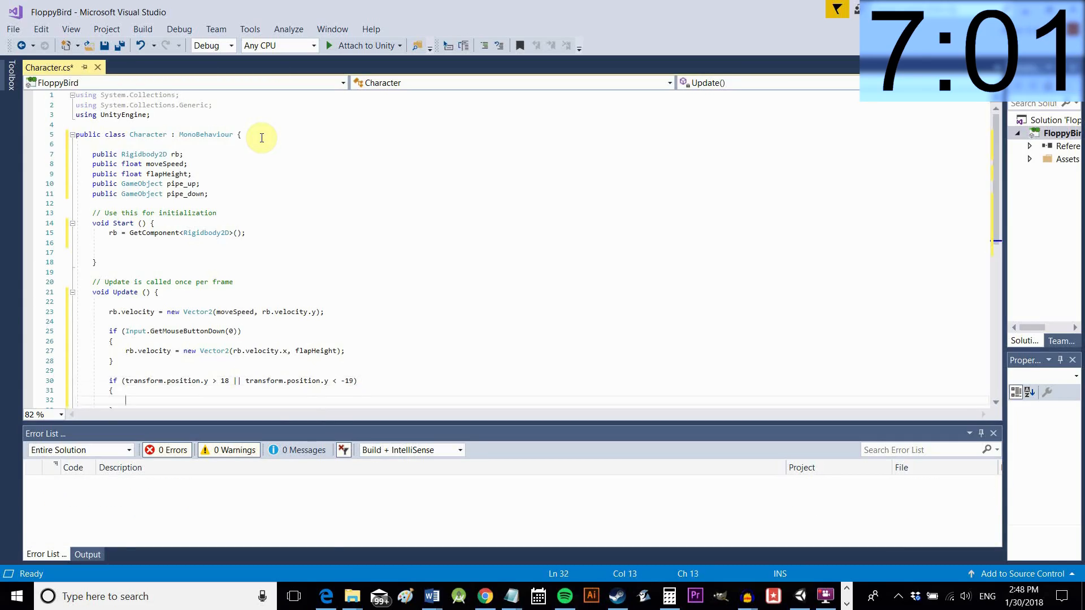
type("Death();")
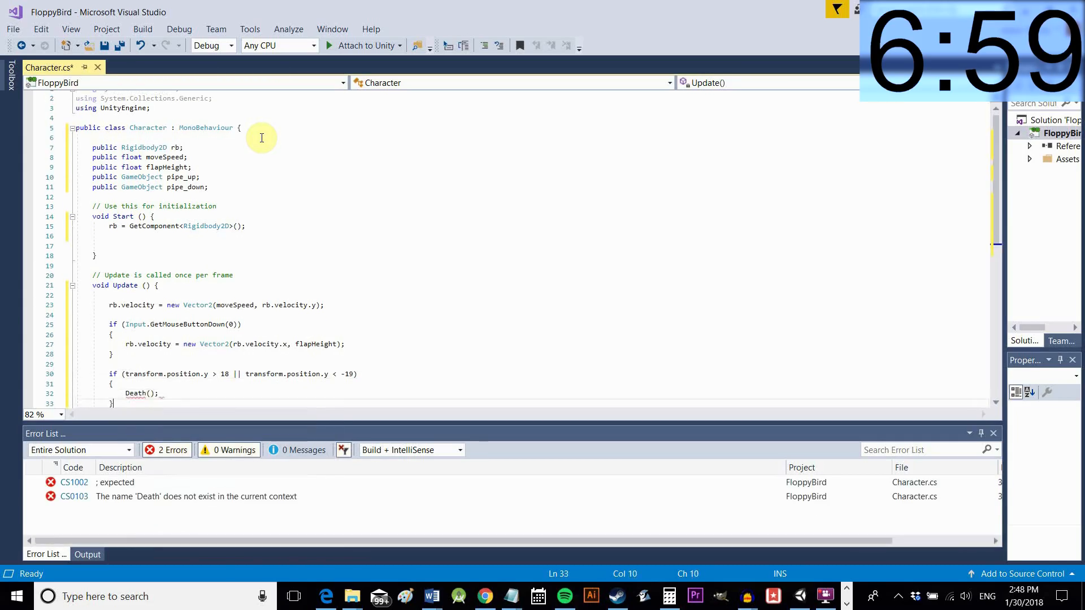
scroll("down", 3)
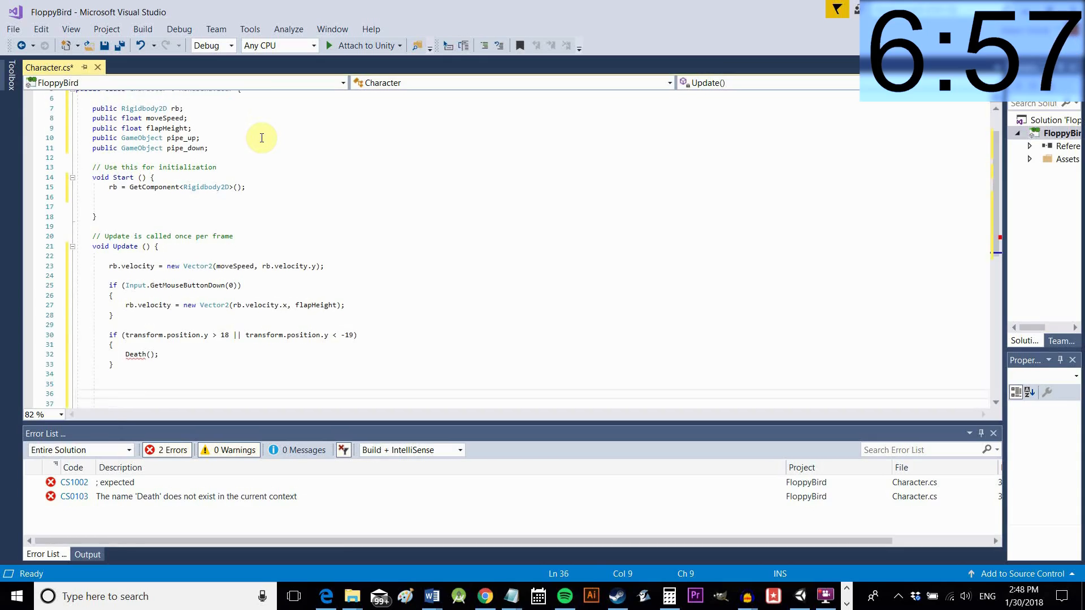
type("}")
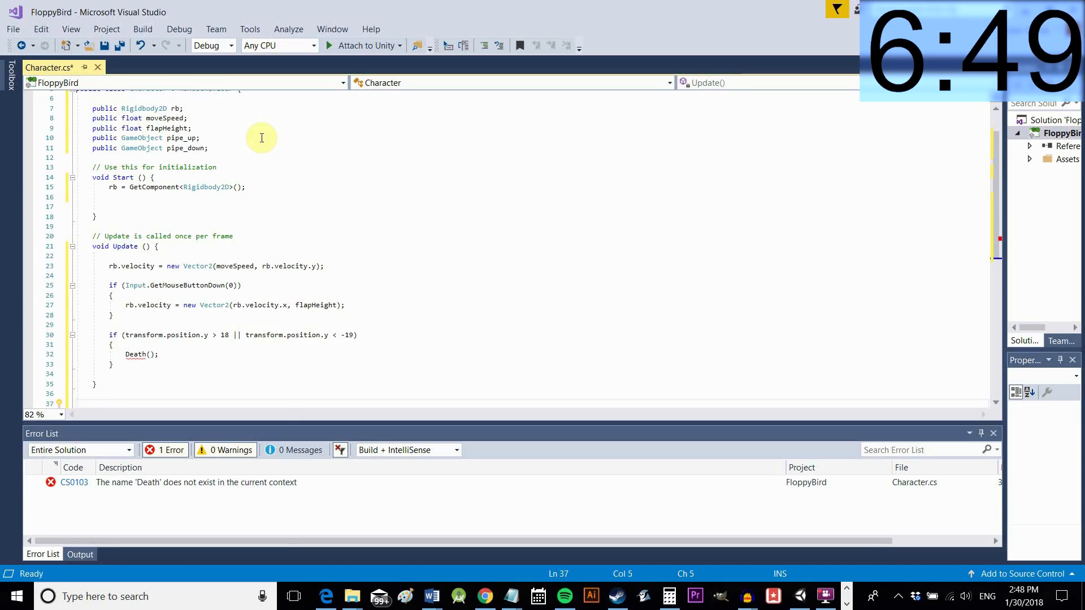
Write a public void Death() method that zeroes the rigidbody's velocity
type("public void")
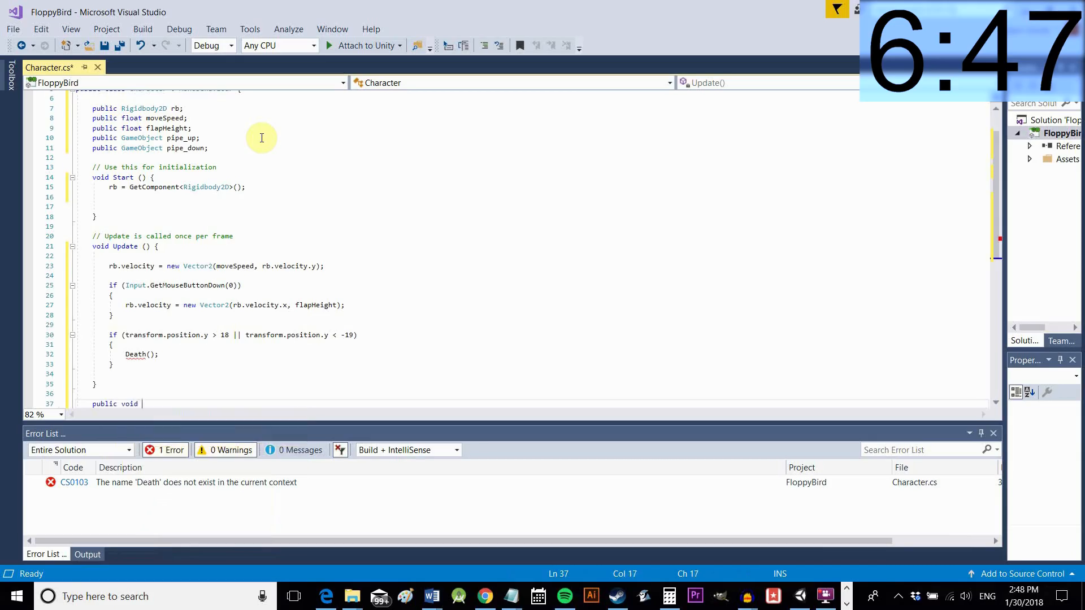
type("Death()")
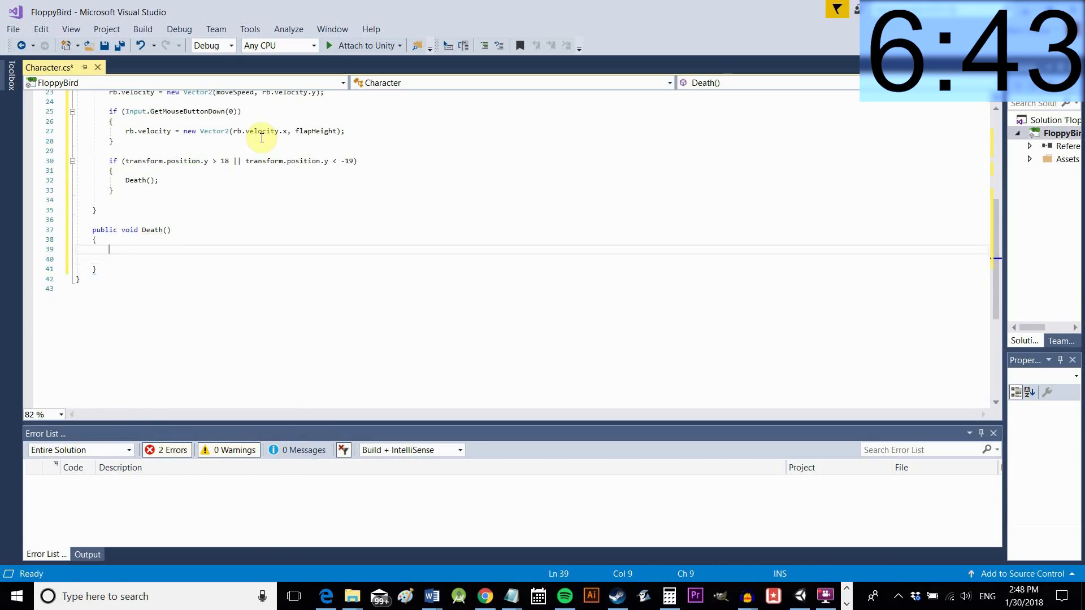
type("t")
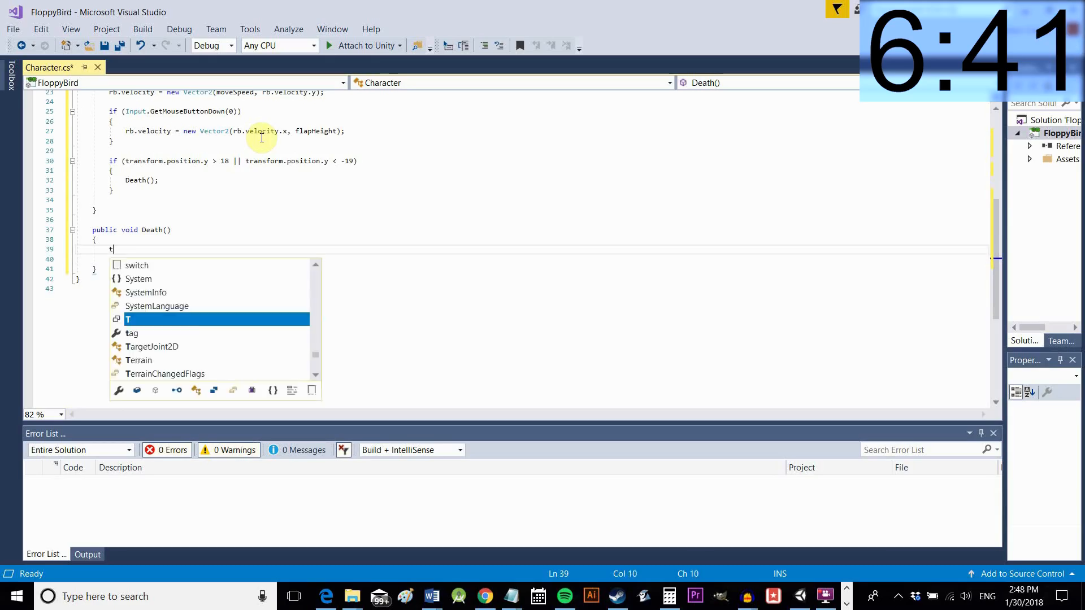
type("b.velocity")
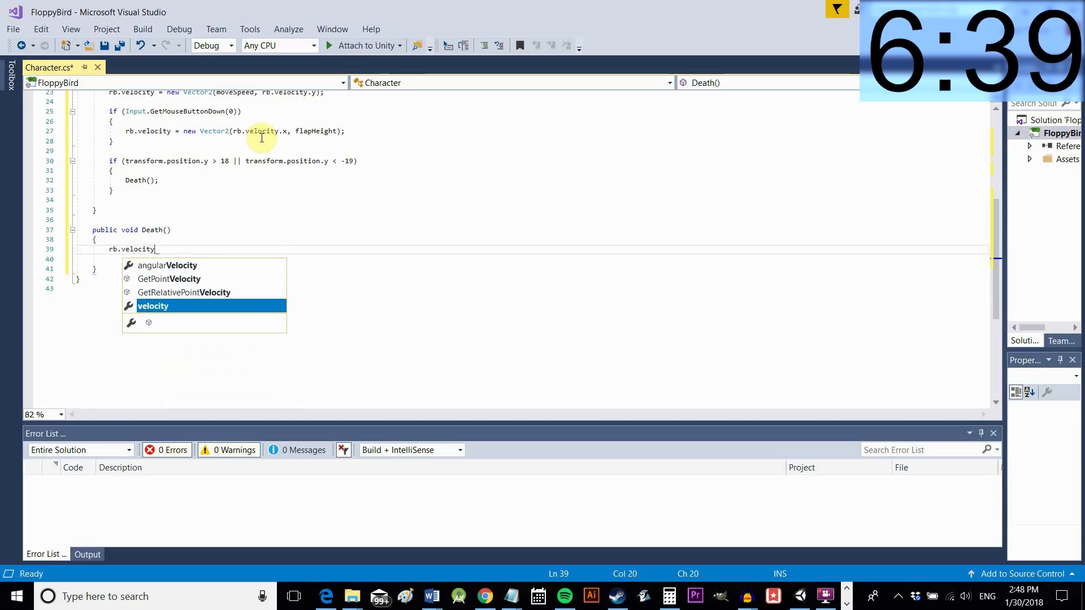
type("= Vector3.zero;")
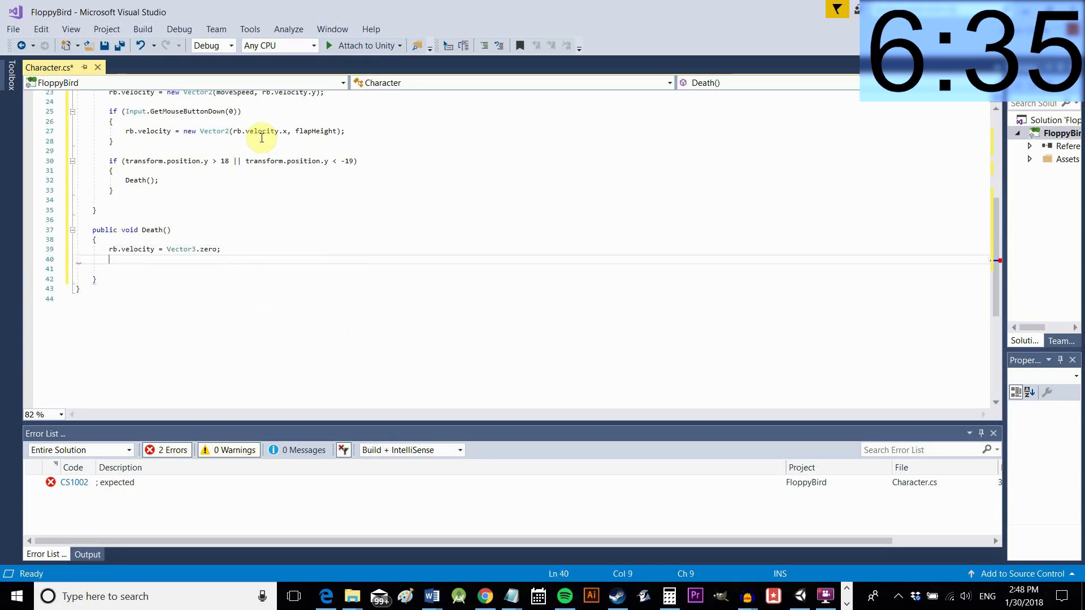
Reset transform.position to new Vector2(0, 0) in Death and save Character.cs
type("transform.")
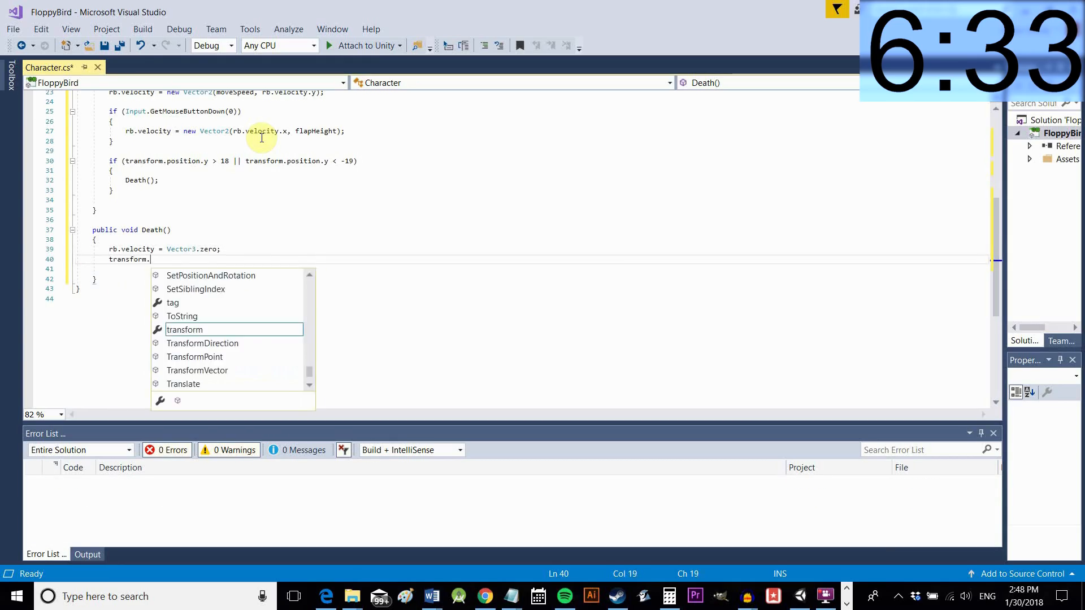
type(".position = new")
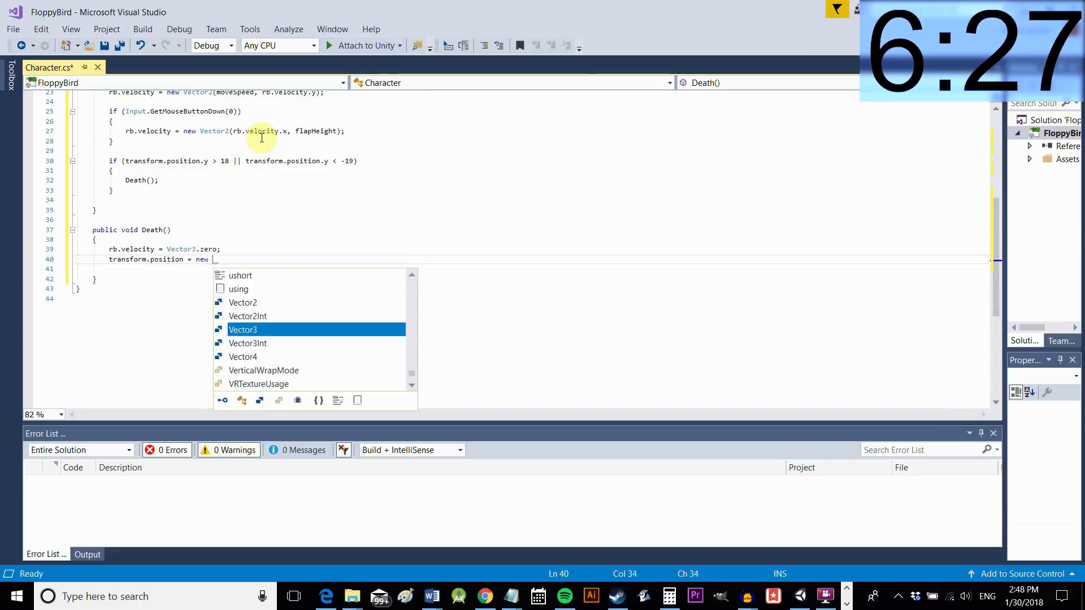
type("Vector2(0)")
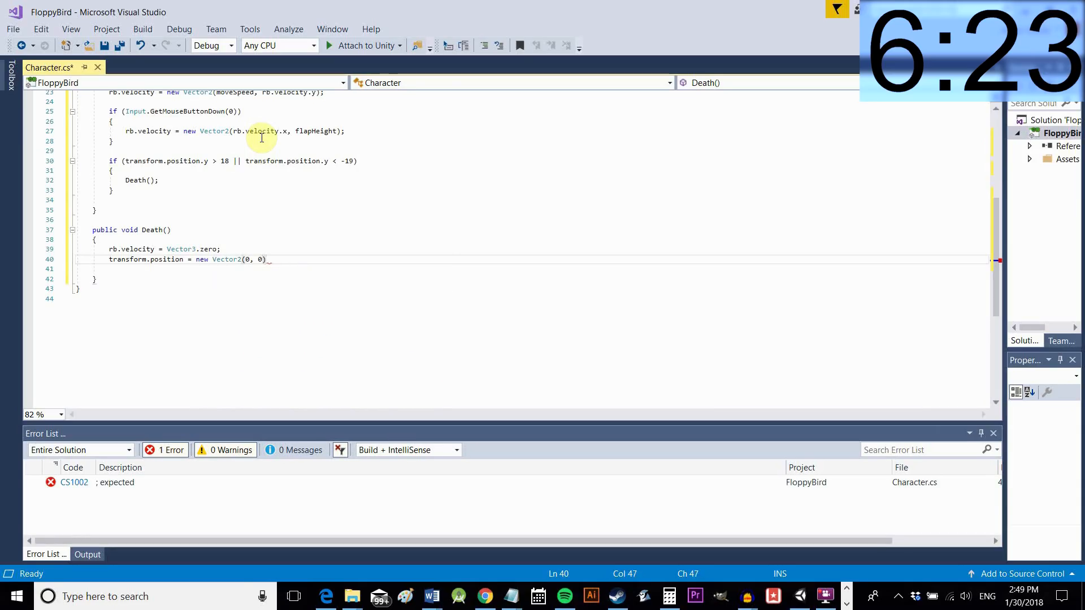
type(";")
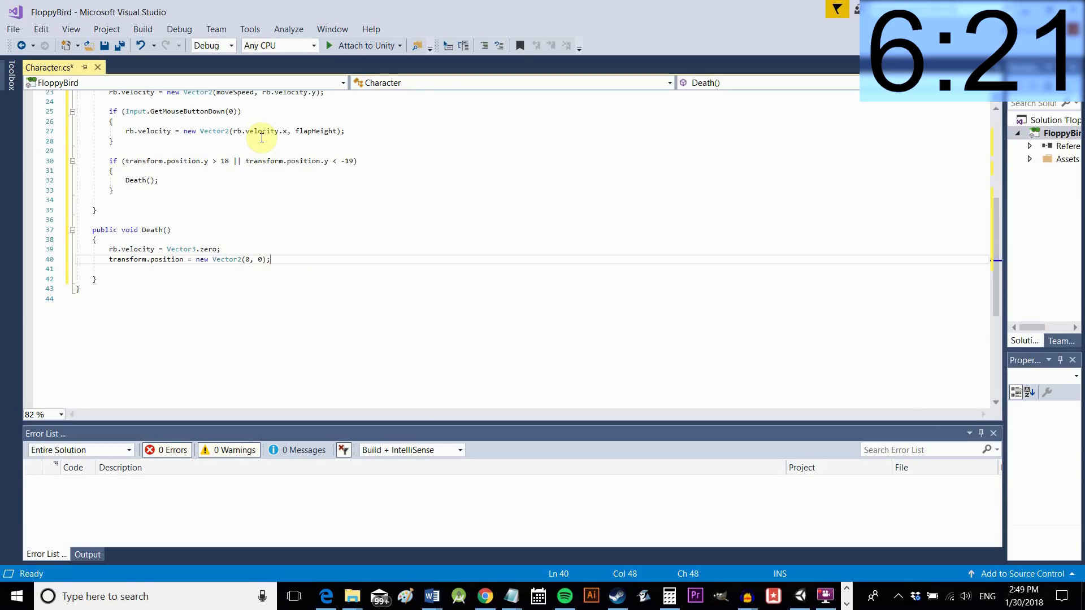
key("ctrl+s")
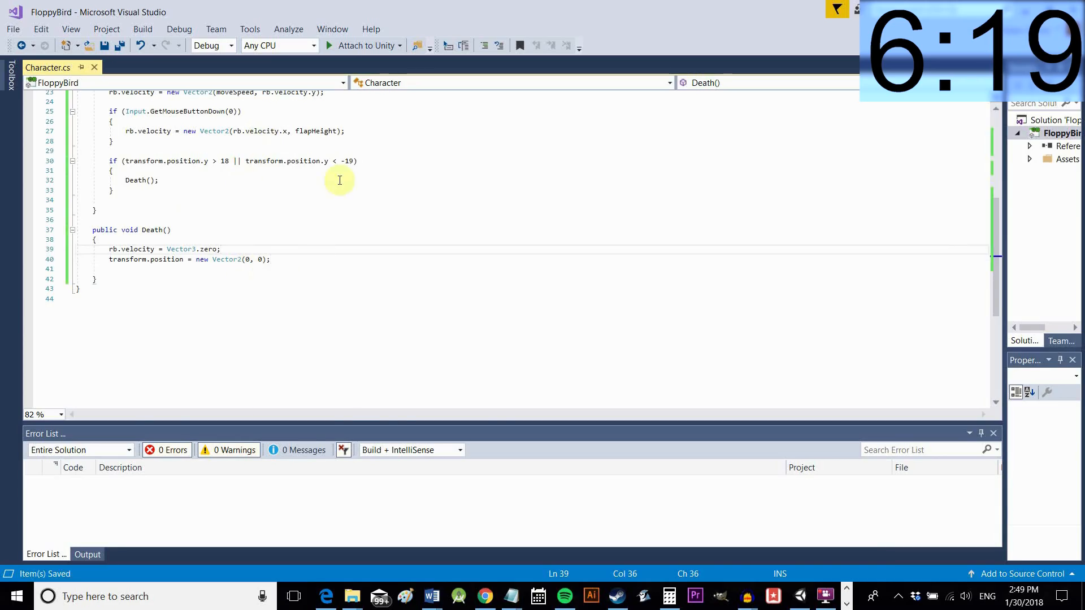
Back in Unity, run and stop a test play, then open the PipeUp script
left_click(825, 596)
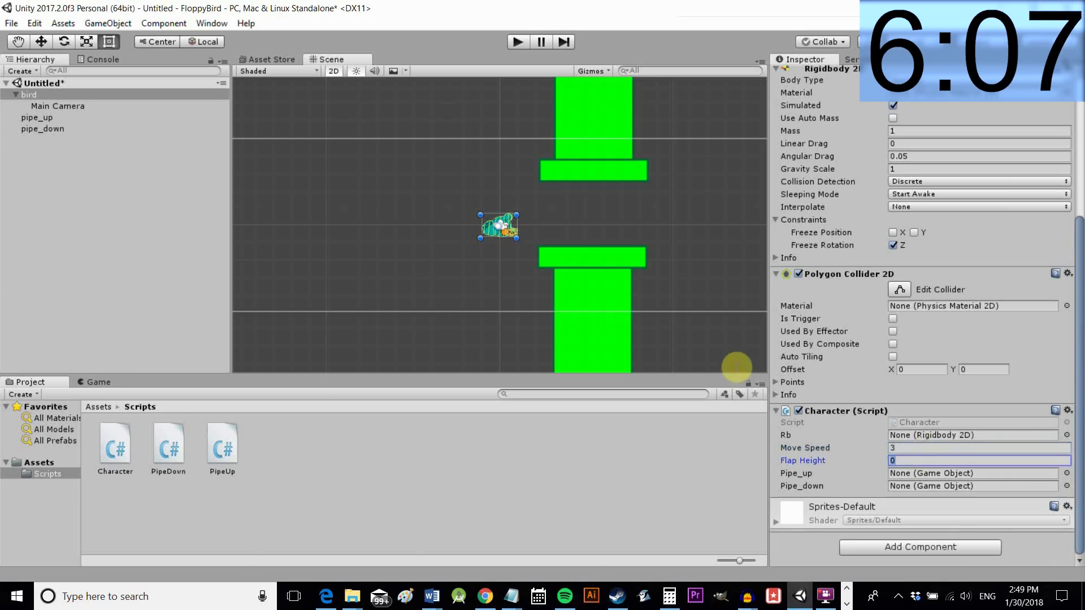
left_click(517, 42)
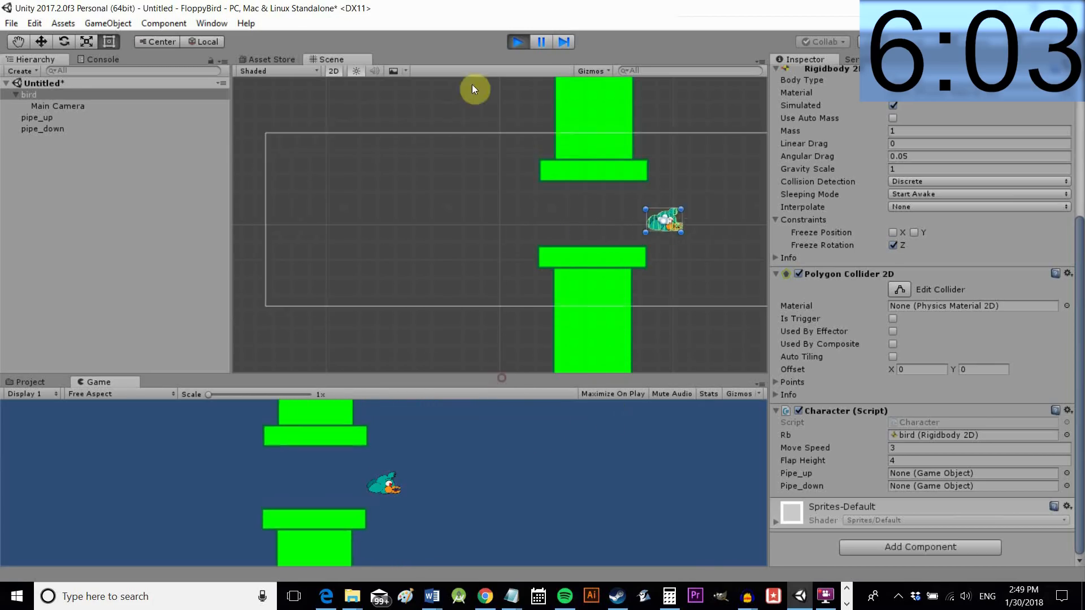
left_click(28, 381)
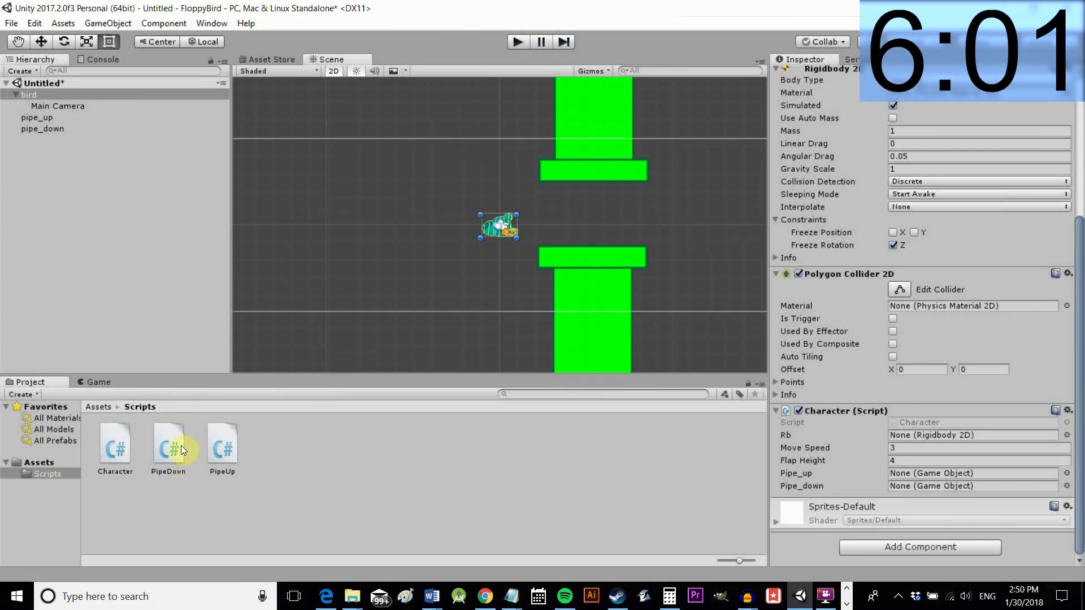
double_click(221, 440)
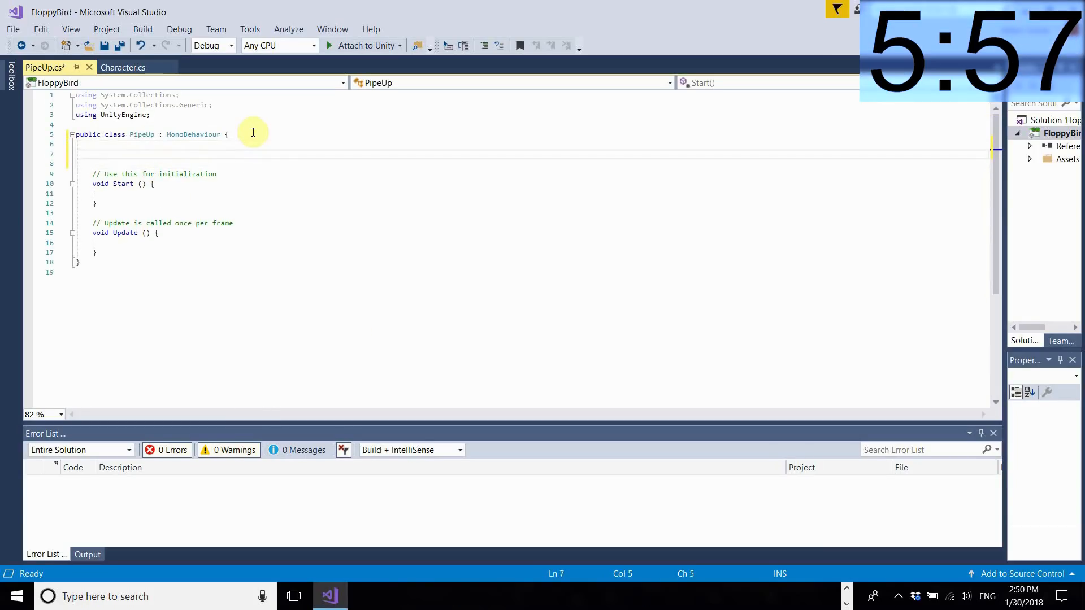
Declare private Character character and public GameObject pipeDown; find the Character in Start
type("private C")
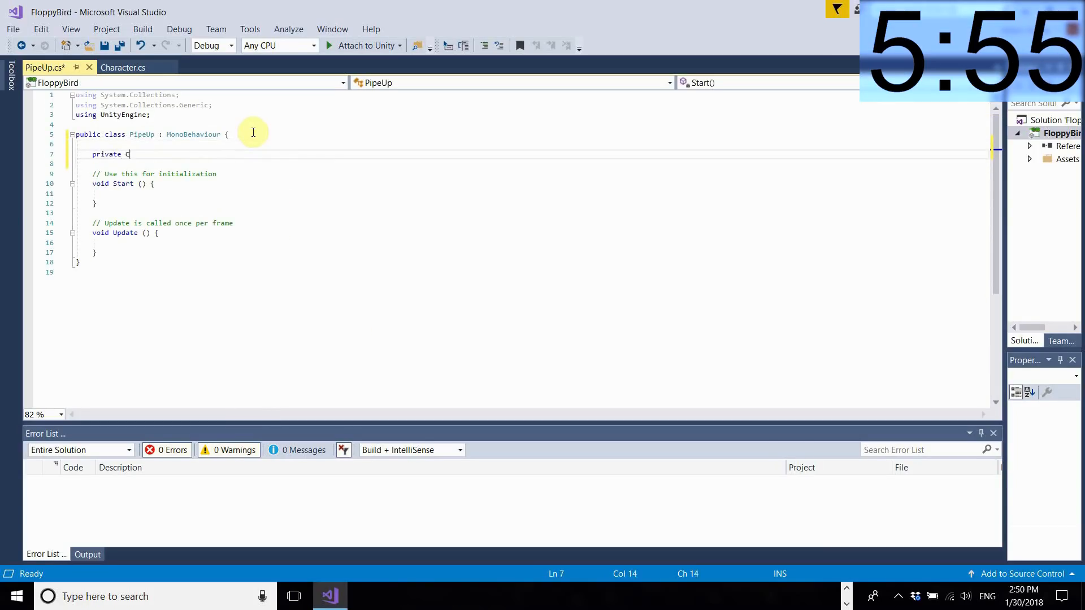
type("Character character;")
left_click(540, 163)
type("pr")
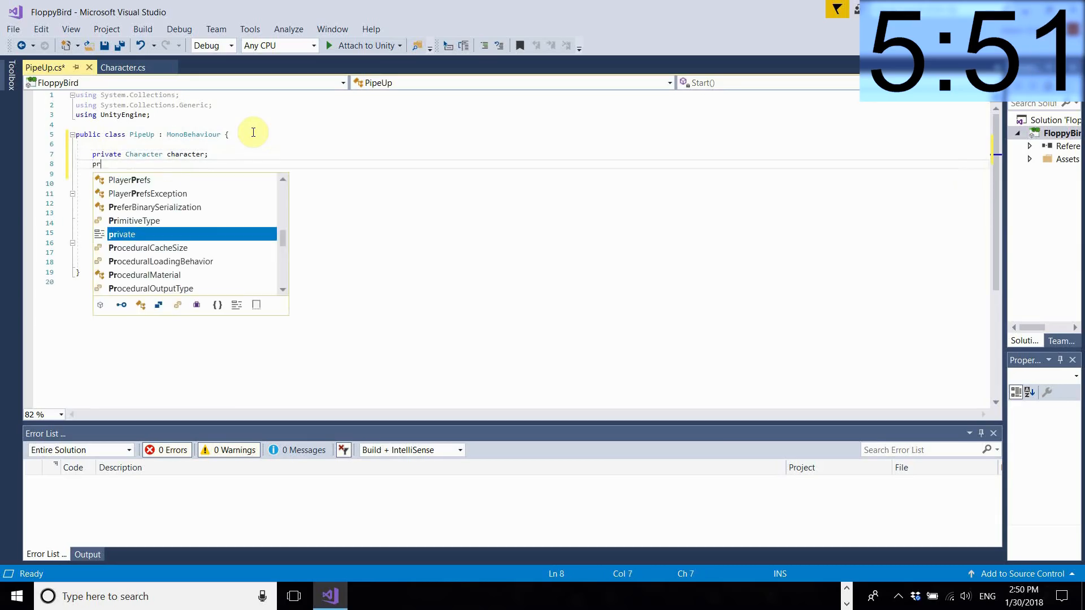
type("ublic GameObject")
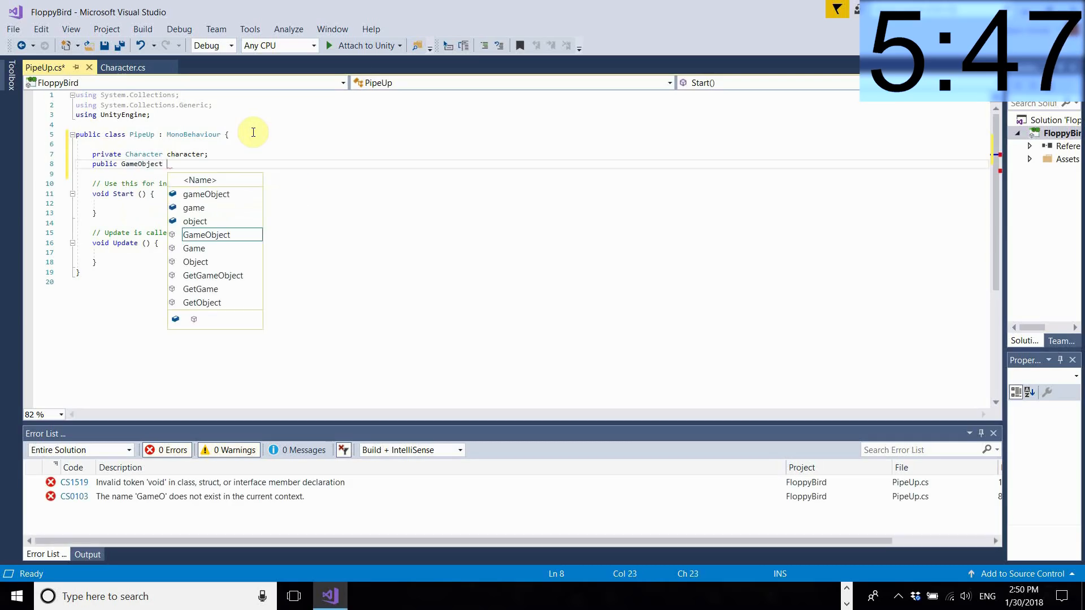
type("pipeDown;")
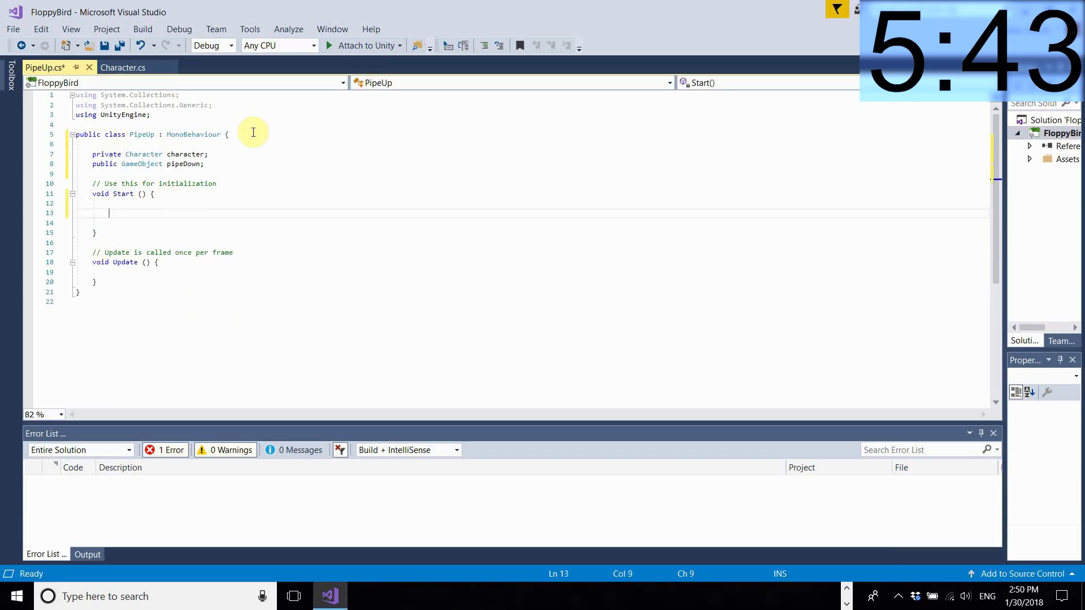
type("character")
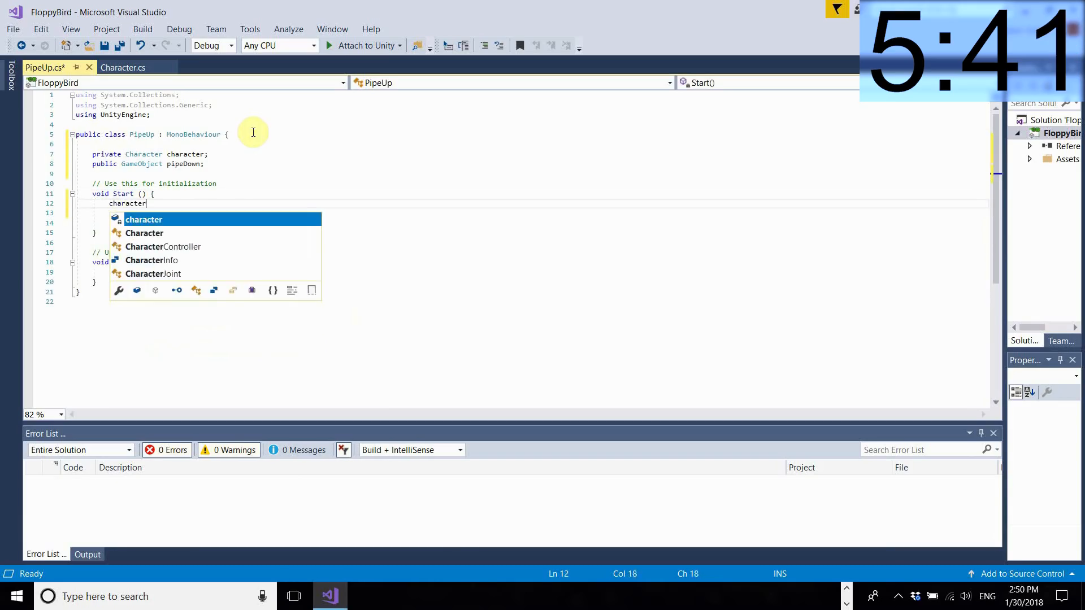
type("= FindObjectOfType<Character>();")
left_click(532, 271)
type("if (")
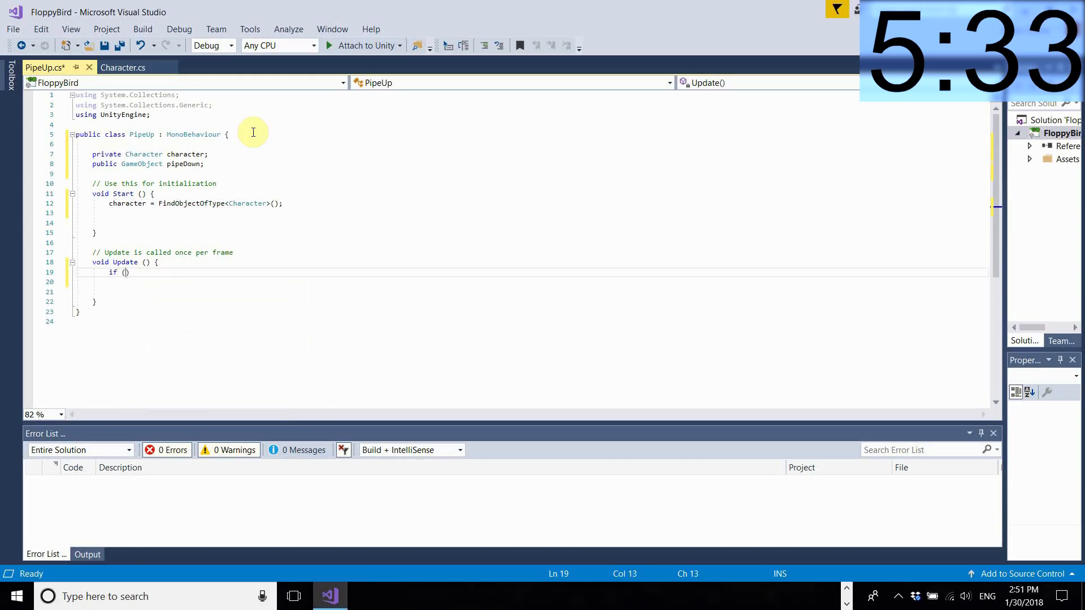
Add if (character.transform.position.x - transform.position.x > 30) with an empty block
type("character.transform.position.x")
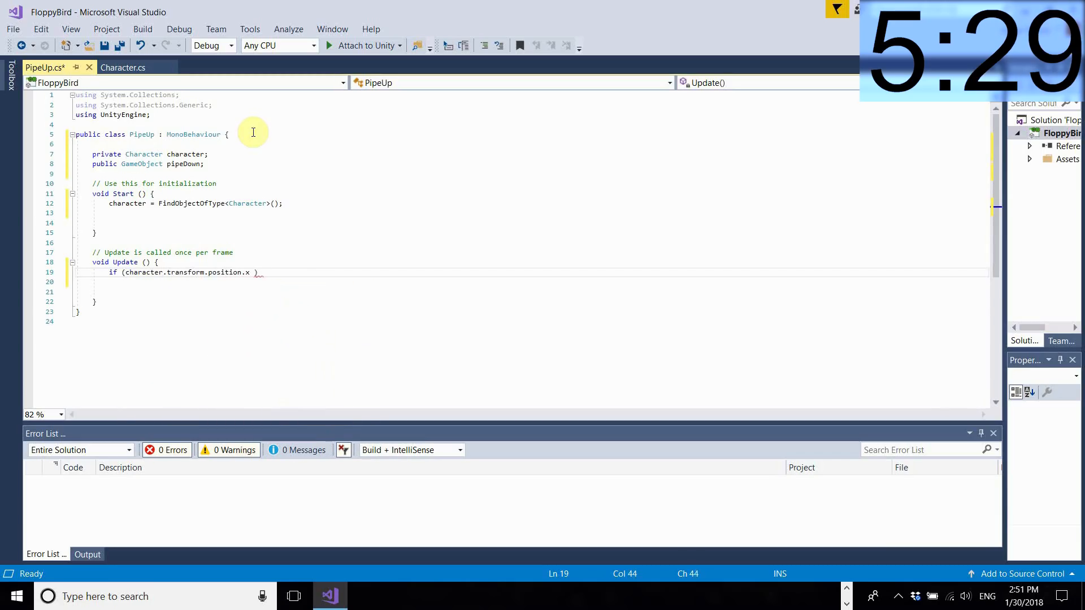
type("- transform.position.x > 30")
left_click(530, 282)
type("{")
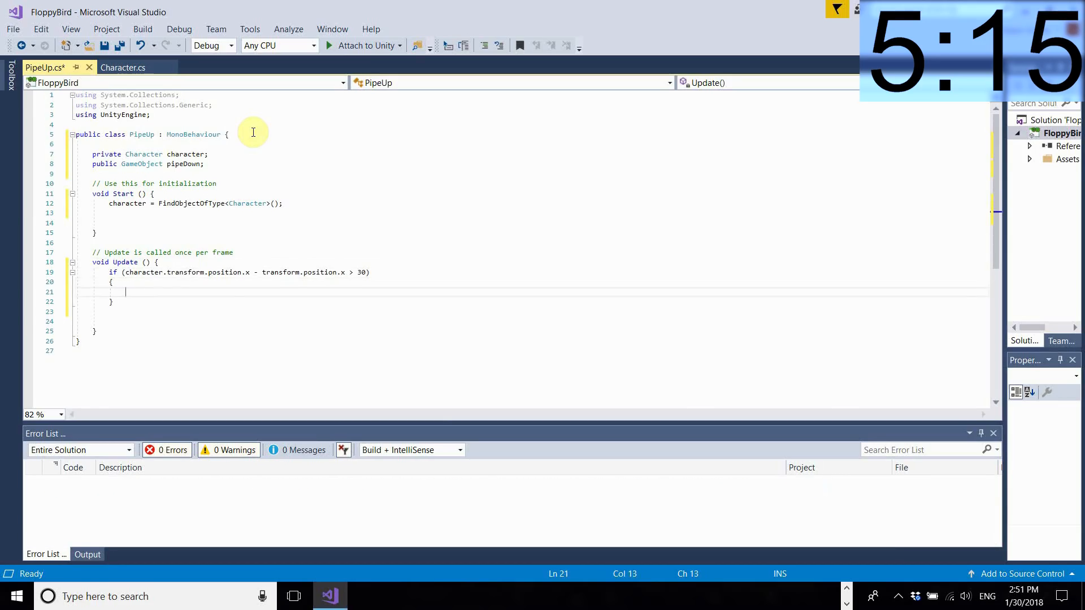
Declare float xRan = Random.Range(0, 10) inside the pipe check
type("float")
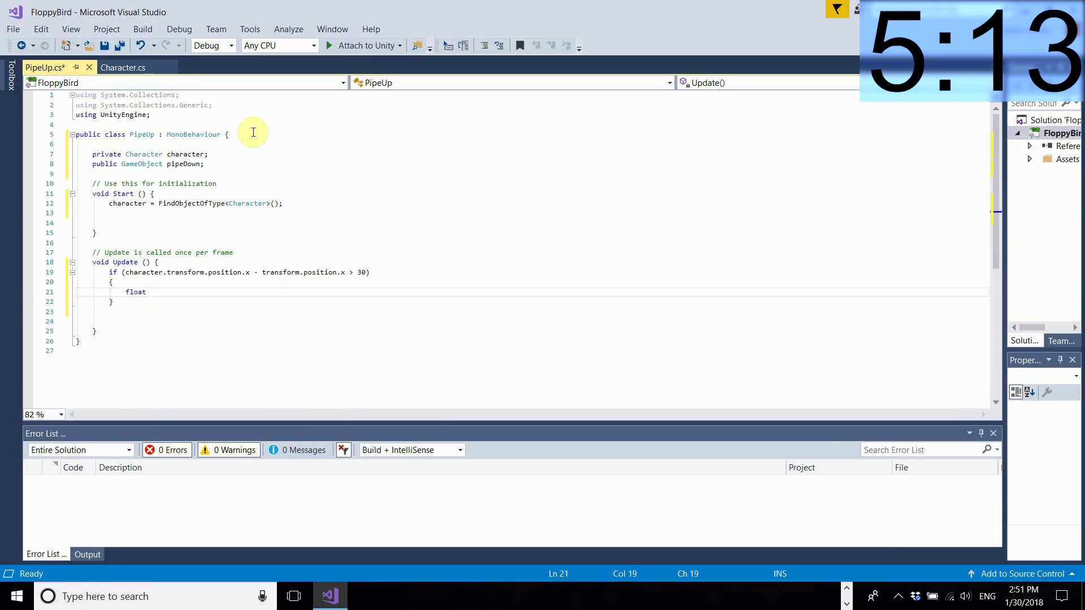
type("_xRan = Random.")
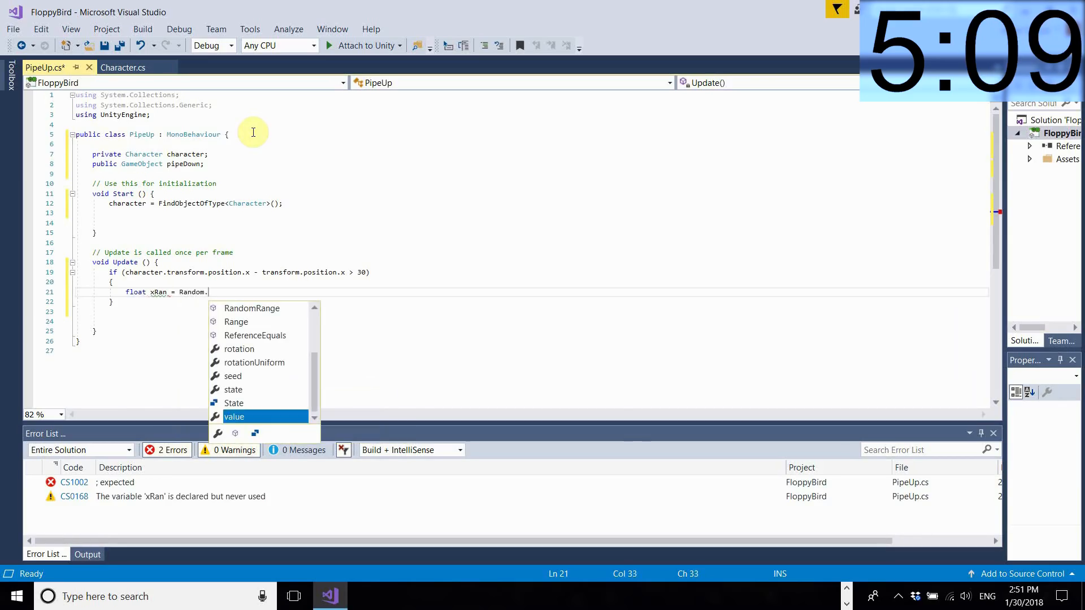
type("Range(0")
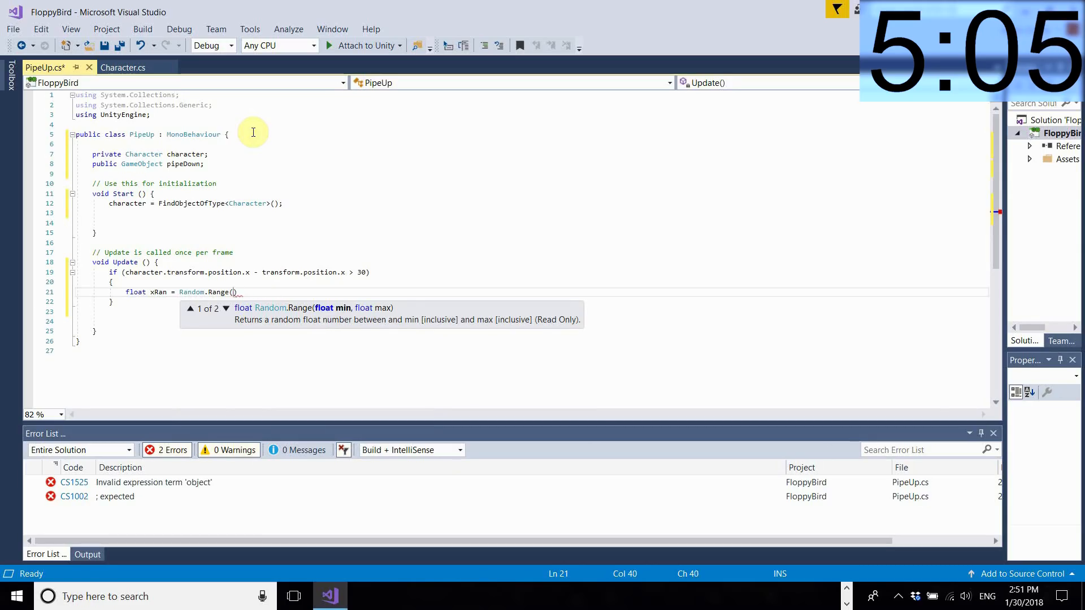
type("0, 10")
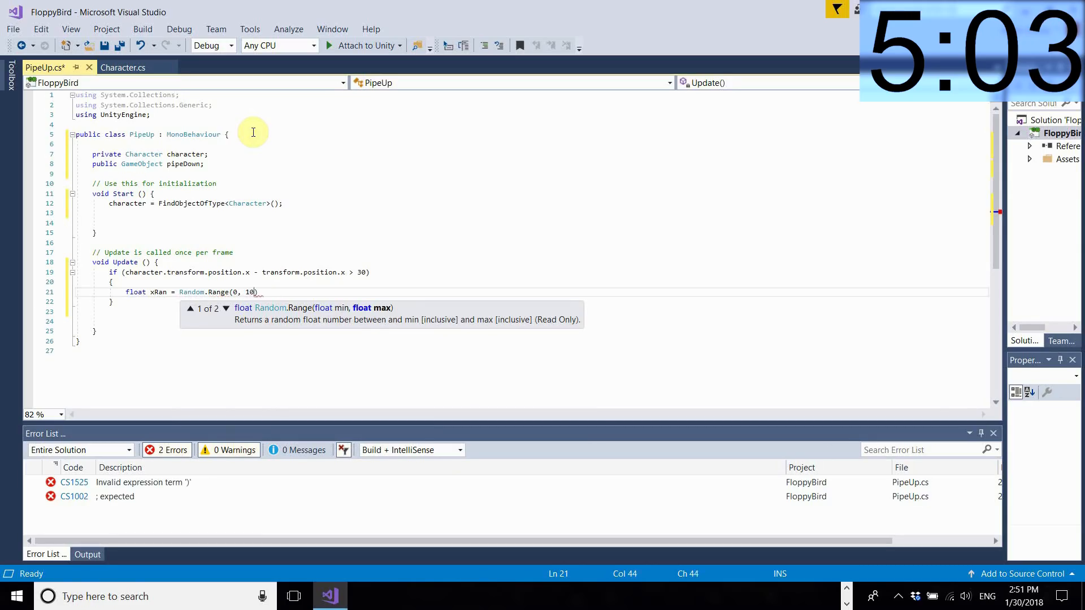
type(";")
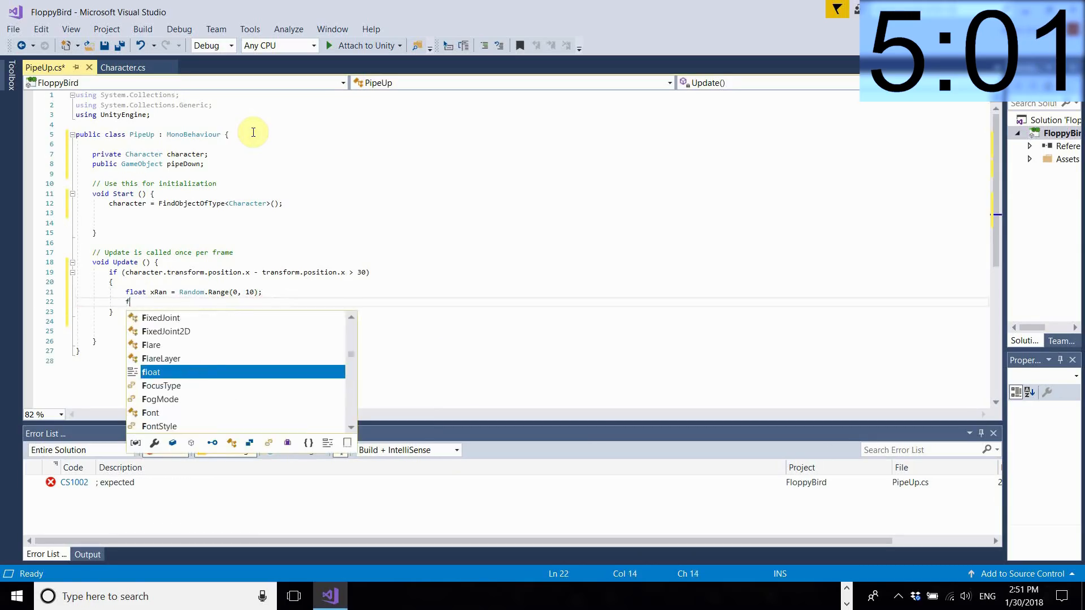
Declare float yRan = Random.Range(-5, 5) and begin gapRan = Random.Range
type("float yRan =")
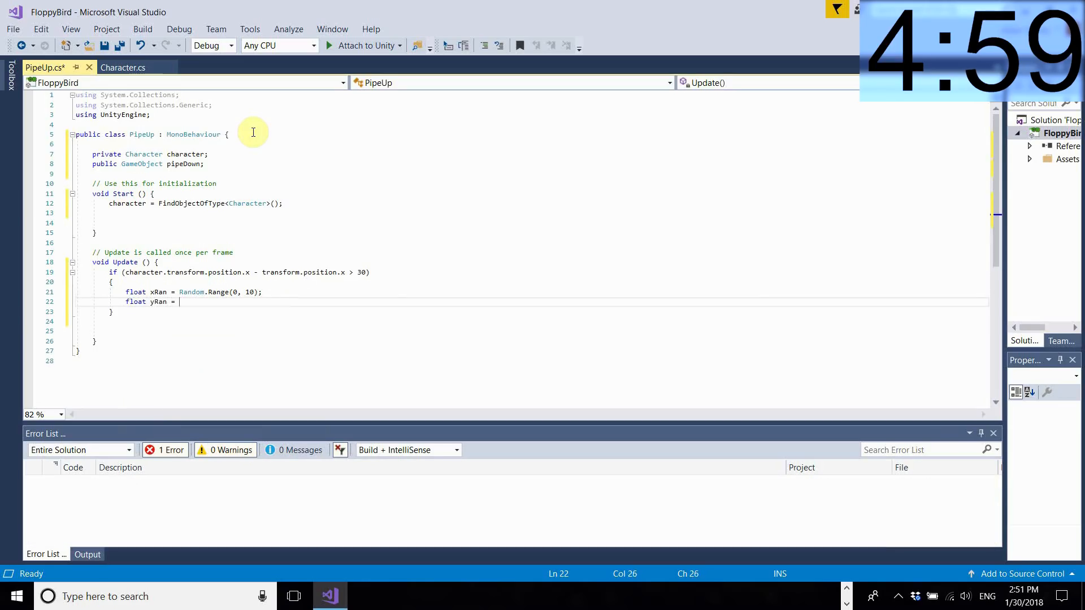
type("Random.")
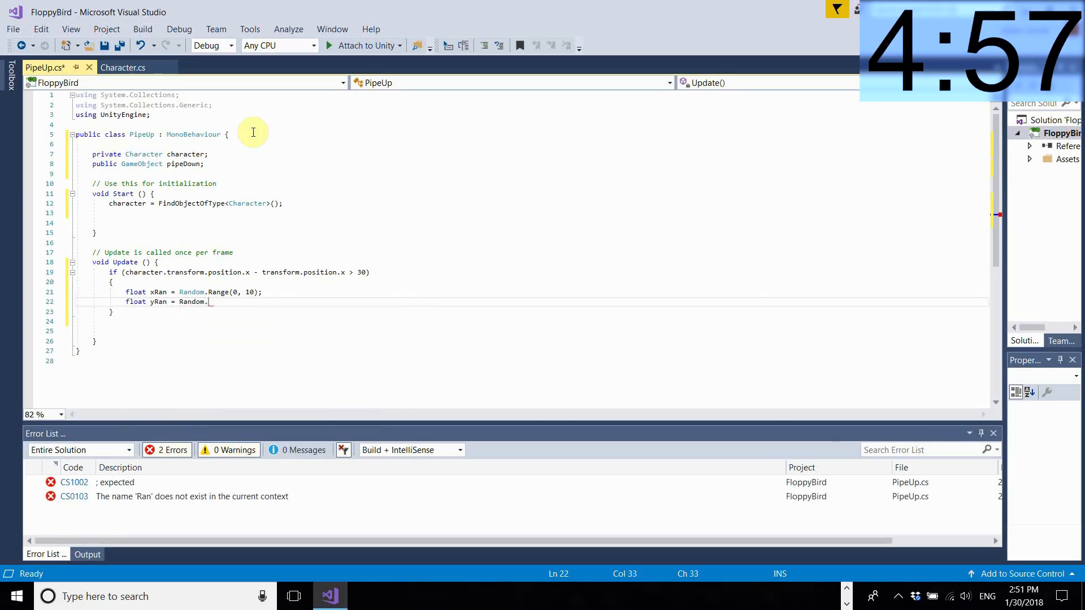
type("Range(-5, 5);")
type("float gapRan")
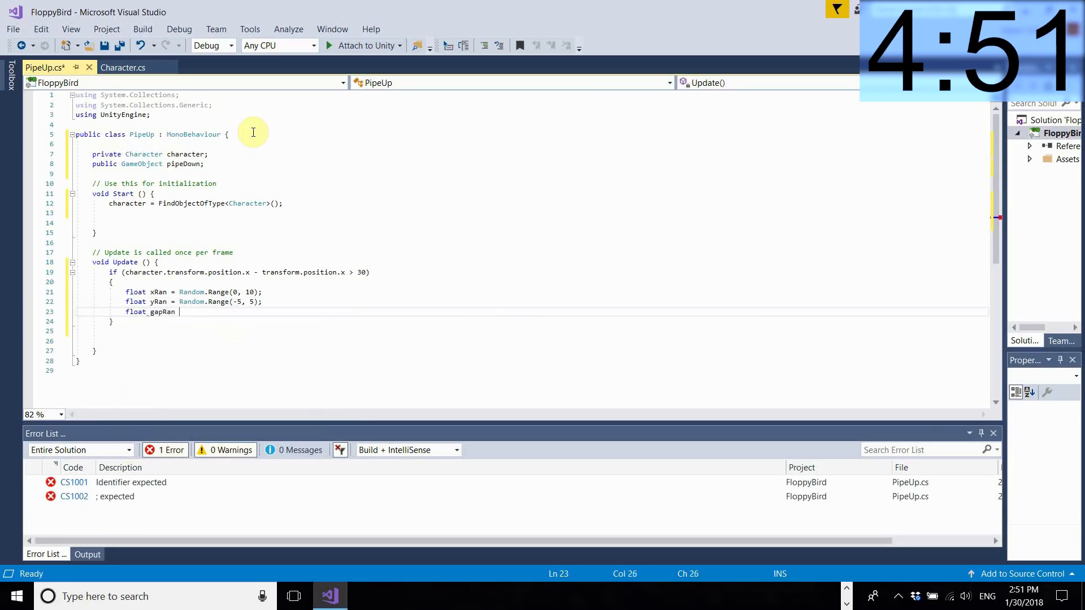
type("= Random.Ran")
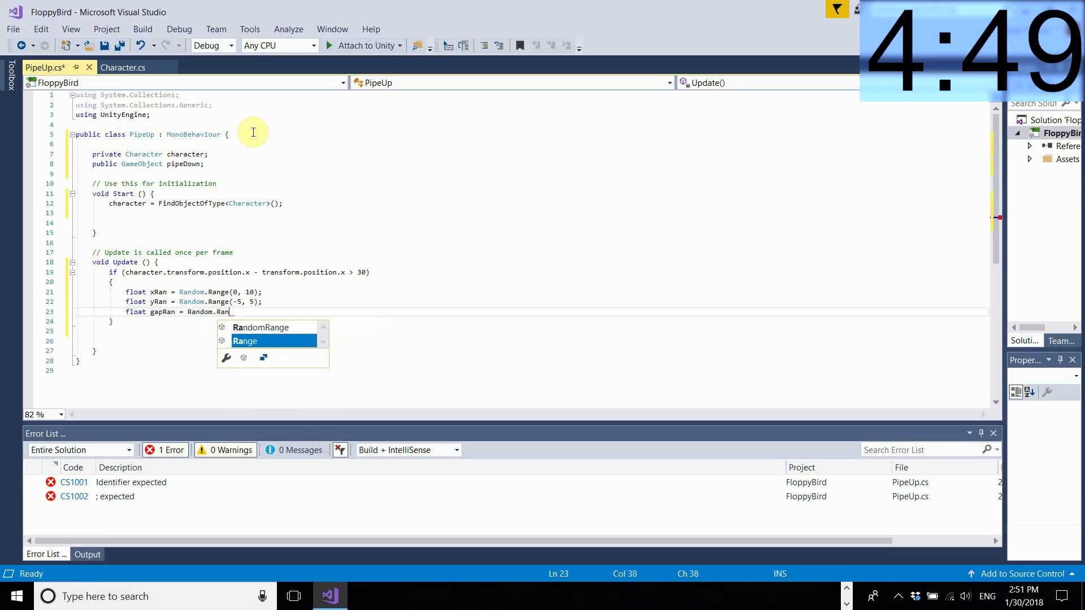